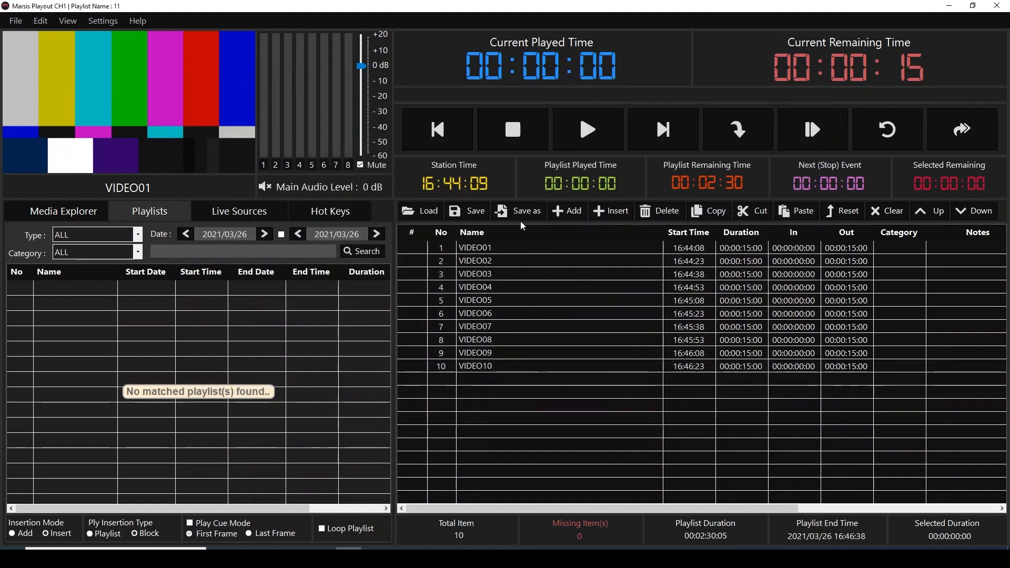
Start saving the list as 111, abandon it, and delete saved playlist 11 from today's playlists
click(524, 211)
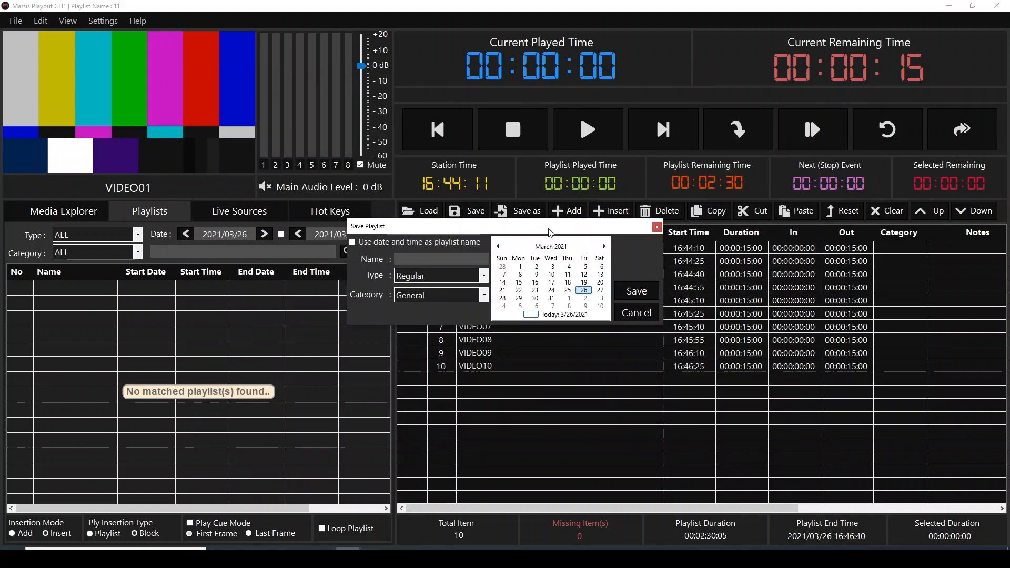
text(111)
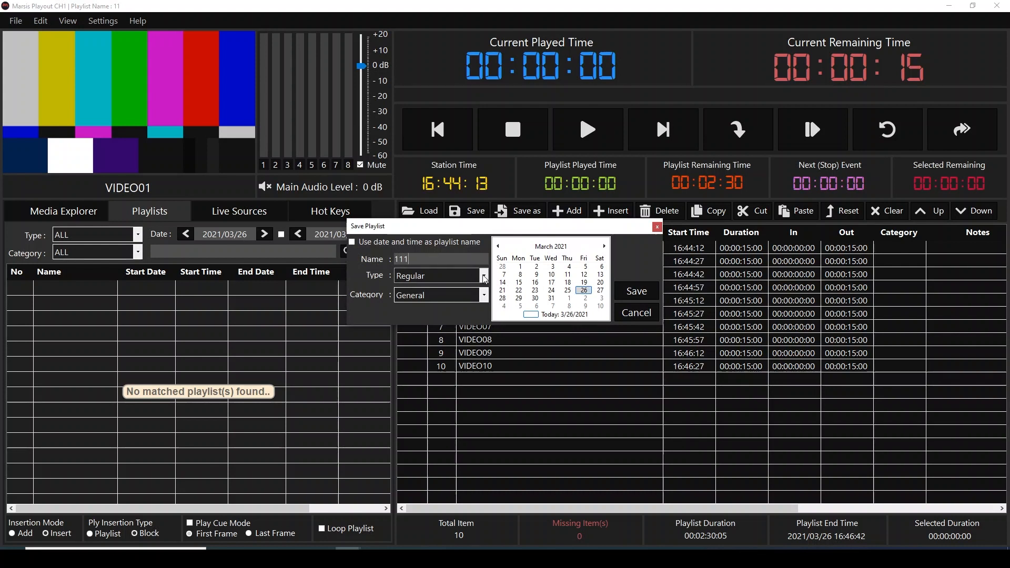
click(483, 276)
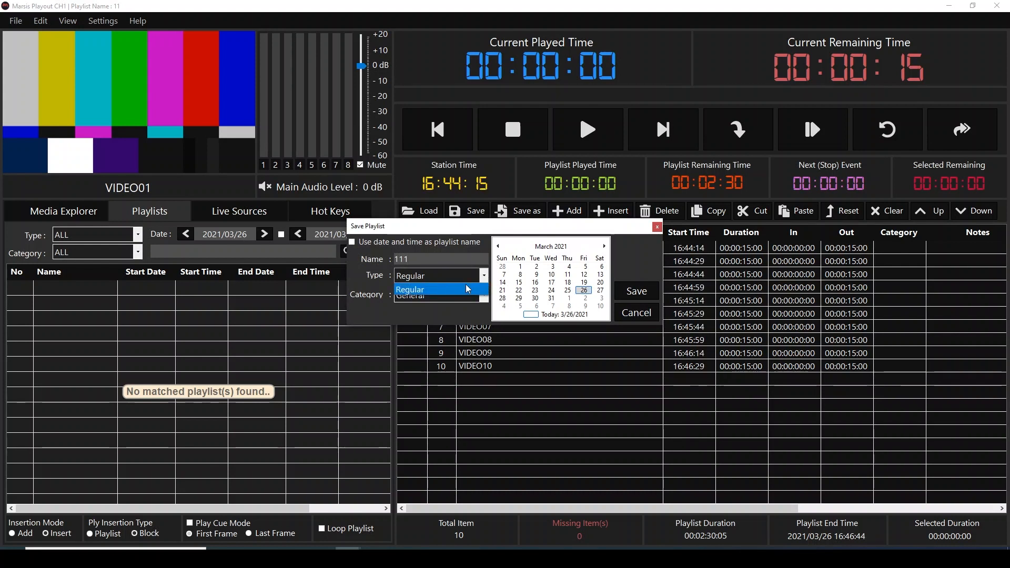
click(410, 290)
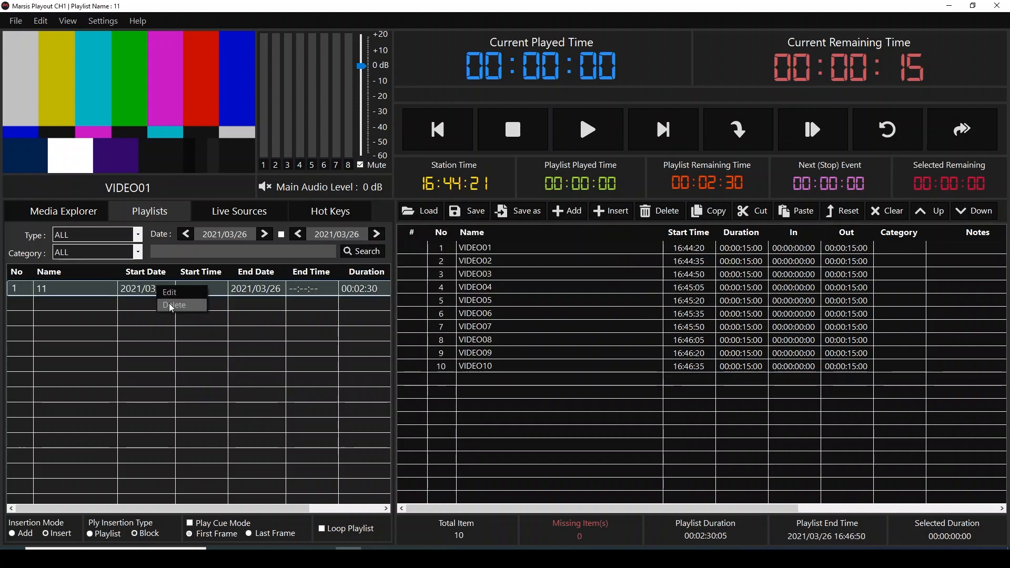
click(175, 305)
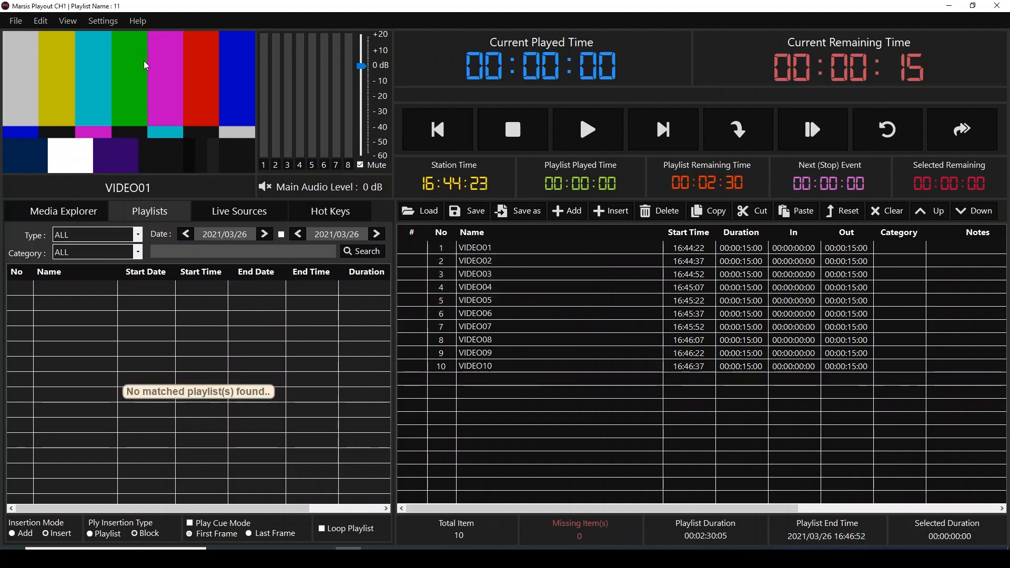
Enable Daily Playlist Mode with start-on-time in the playout settings
click(102, 21)
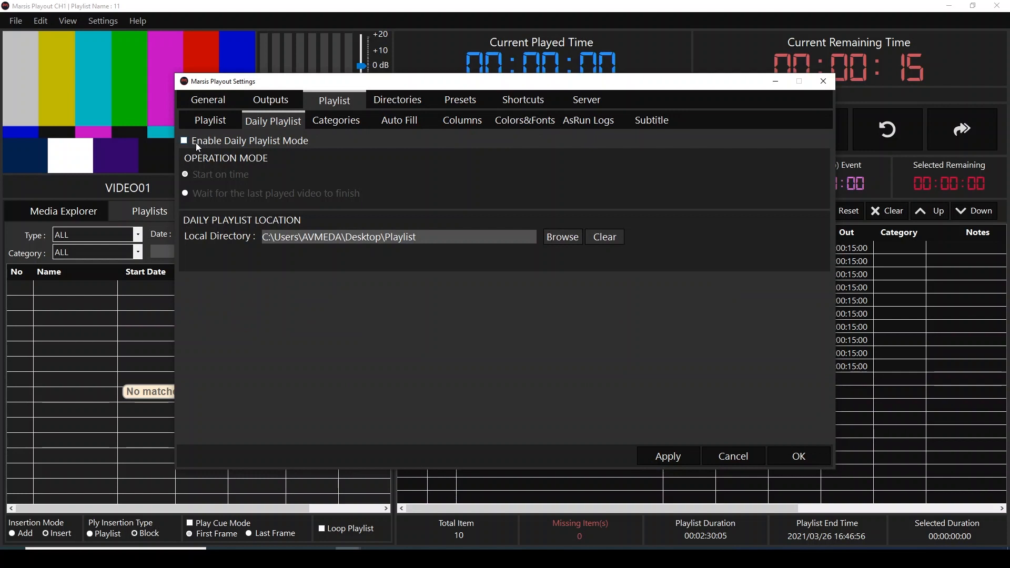
click(183, 140)
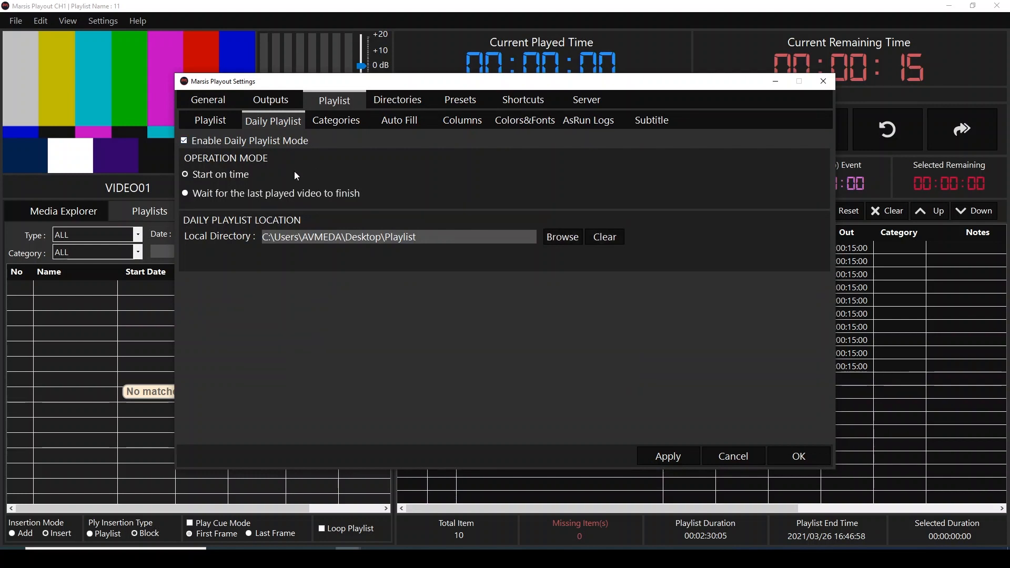
mouse_move(550, 274)
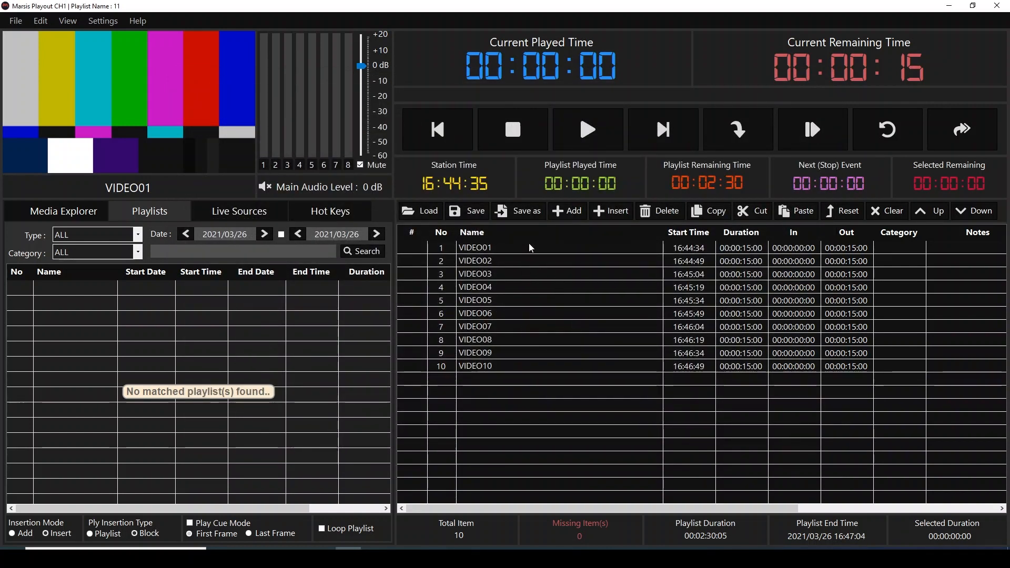
Save the ten-video list as daily playlist 111 scheduled for 16:46 today
click(523, 211)
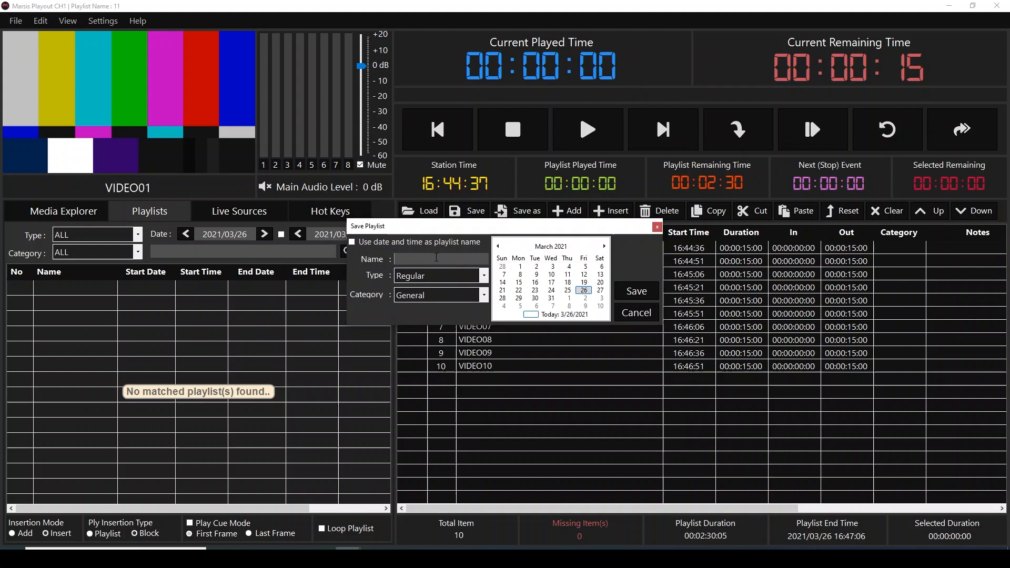
text(111)
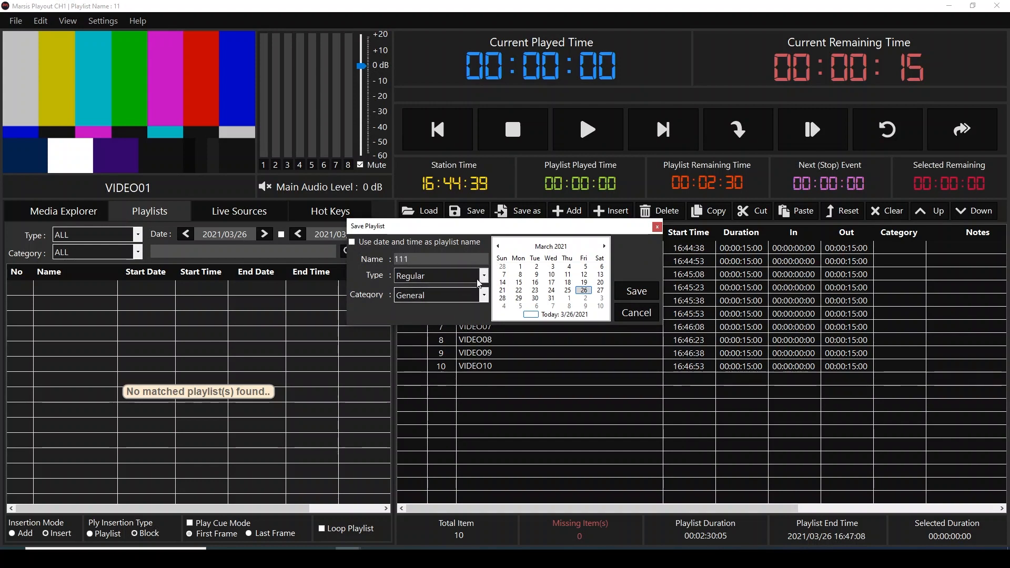
click(483, 276)
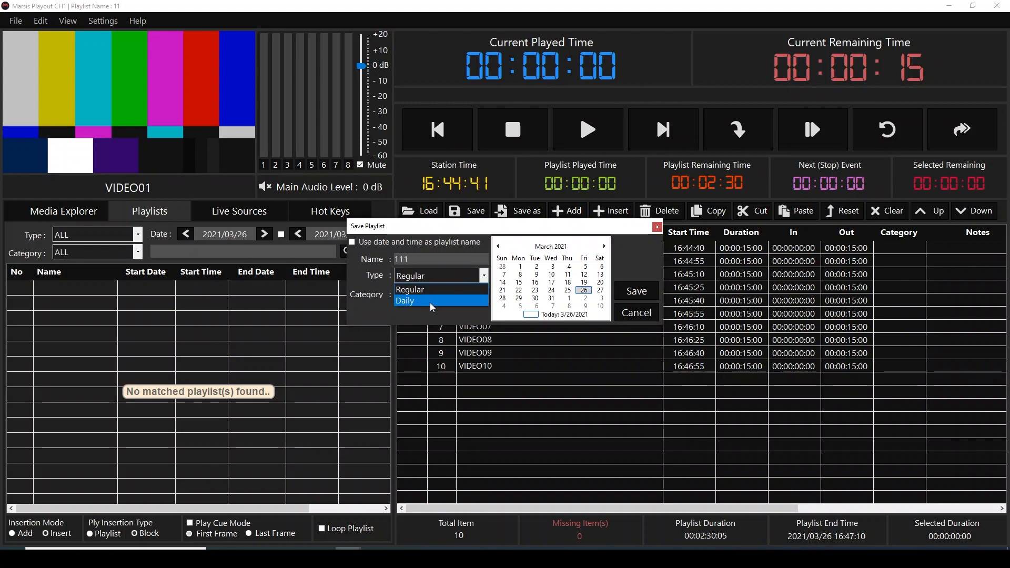
click(405, 301)
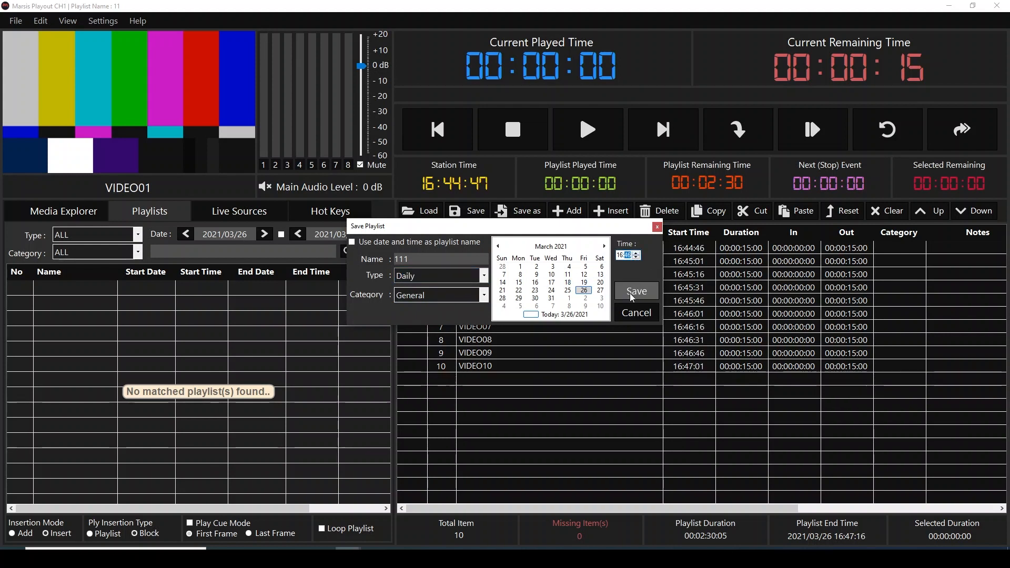
click(635, 291)
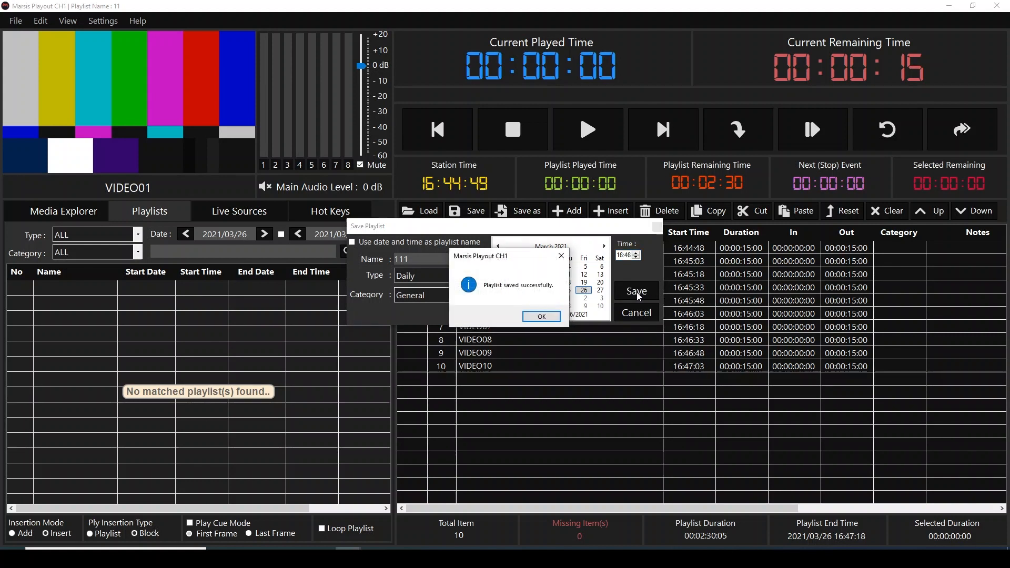
click(542, 317)
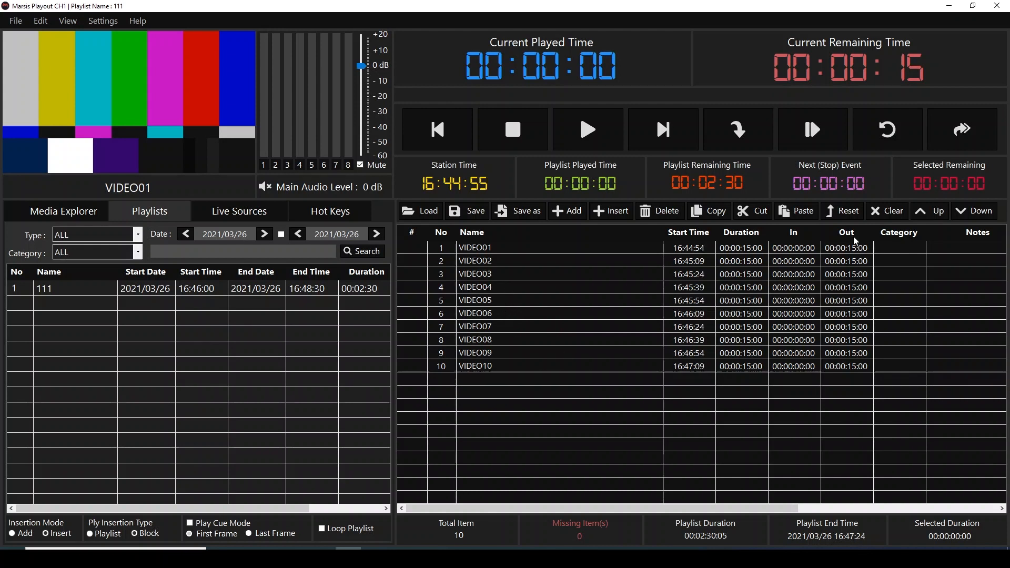
Clear the playout list and let playlist 111 auto-load at 16:46 and play VIDEO01
click(886, 211)
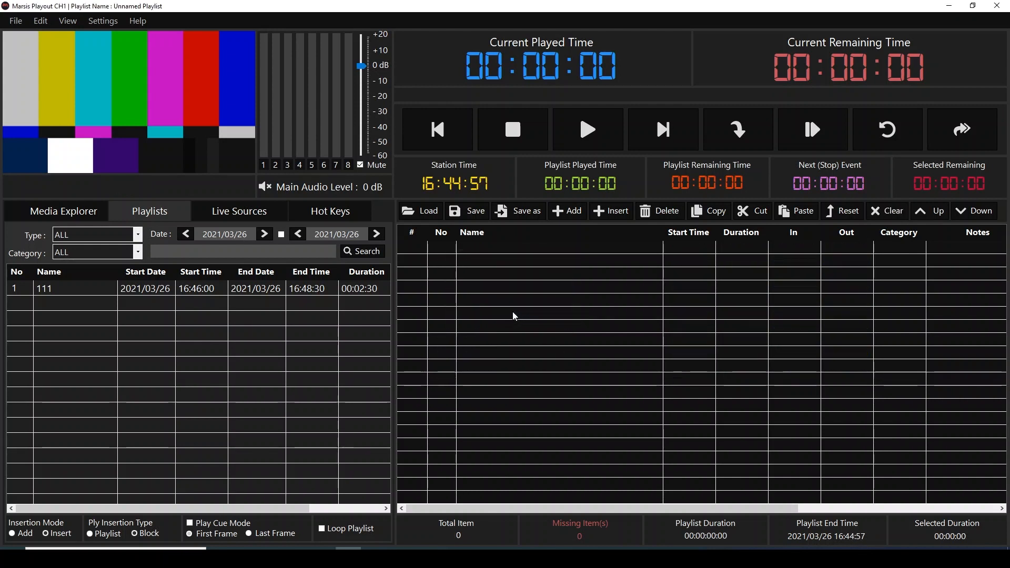
mouse_move(390, 360)
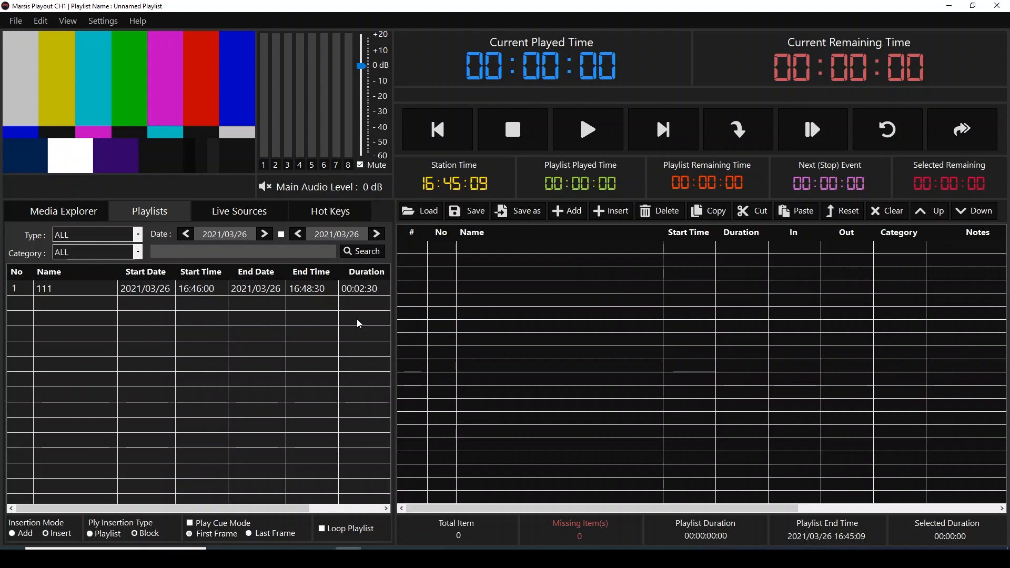
mouse_move(191, 305)
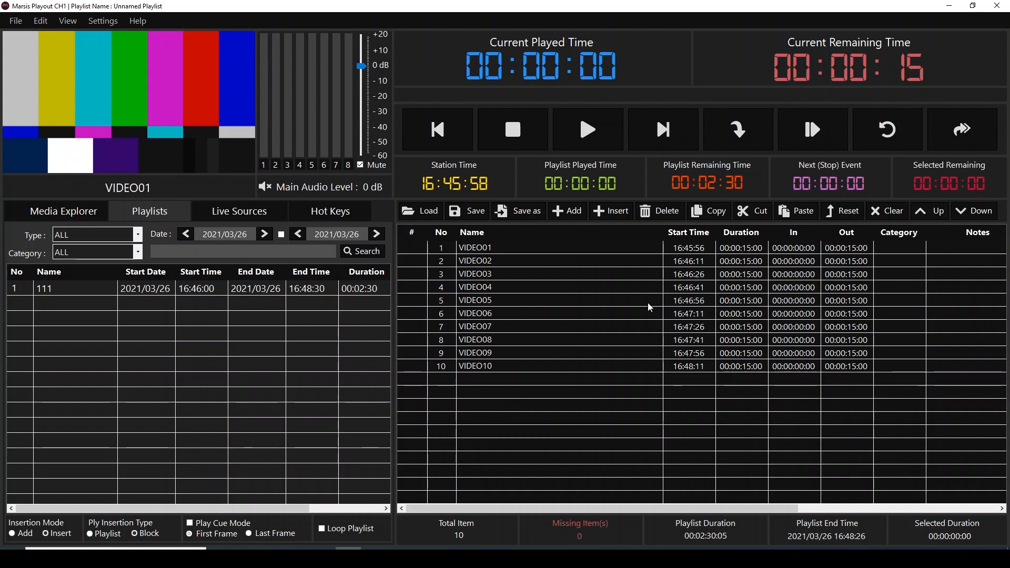
click(587, 129)
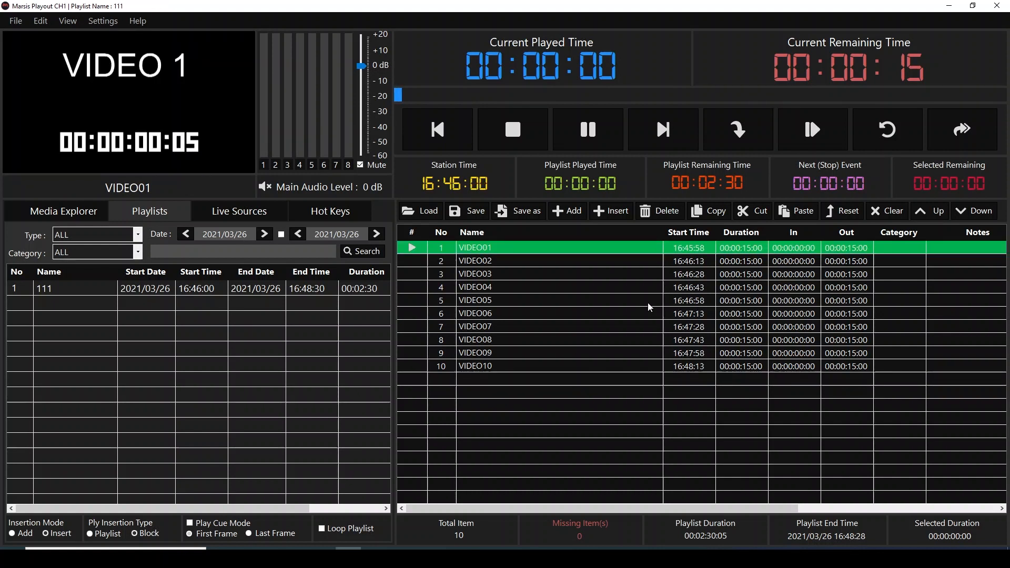